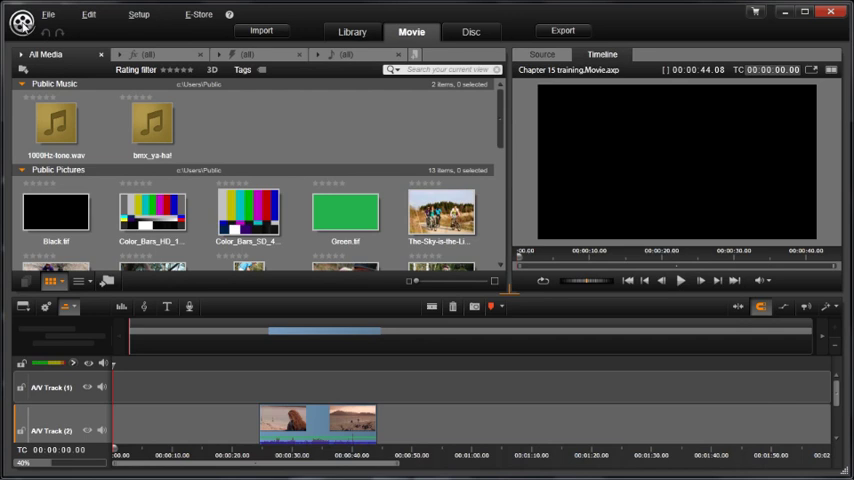
mouse_move(358, 123)
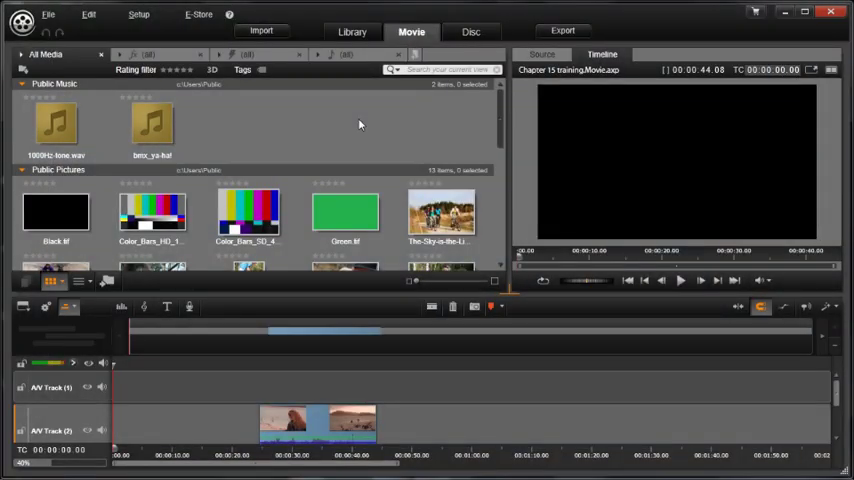
Open The-Sky-is-the-Limit_01.jpg in Corrections, then cancel to show it in the player.
click(441, 212)
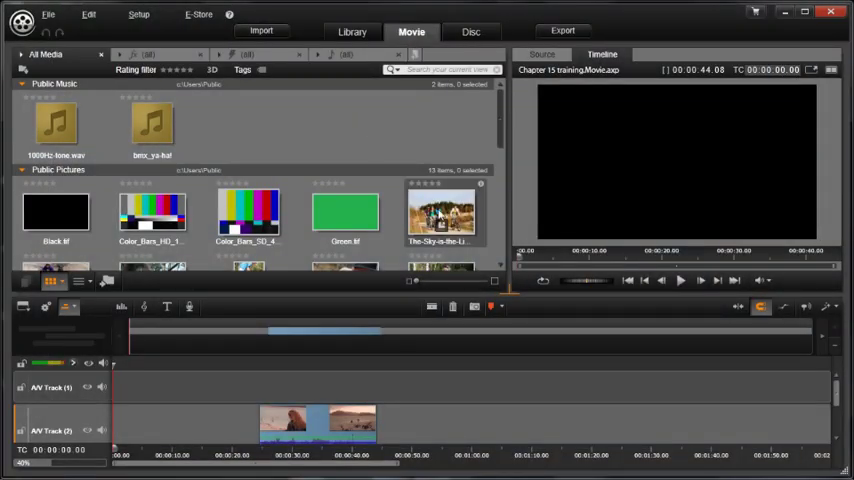
double_click(441, 213)
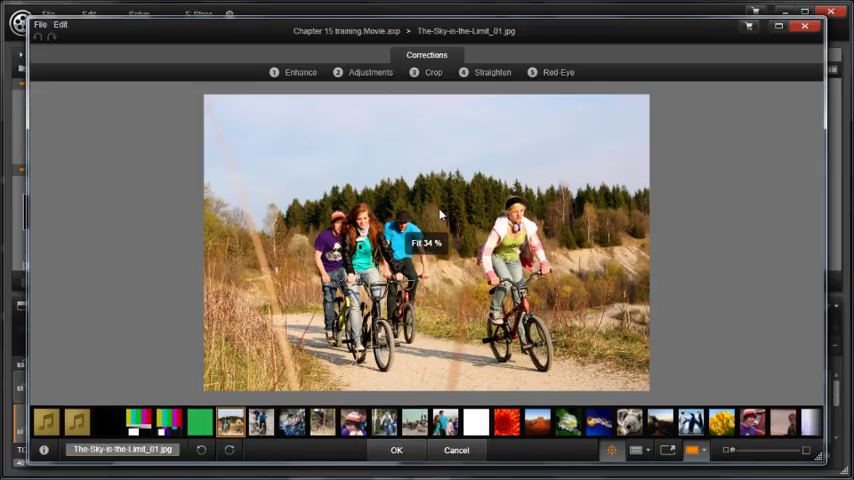
click(491, 72)
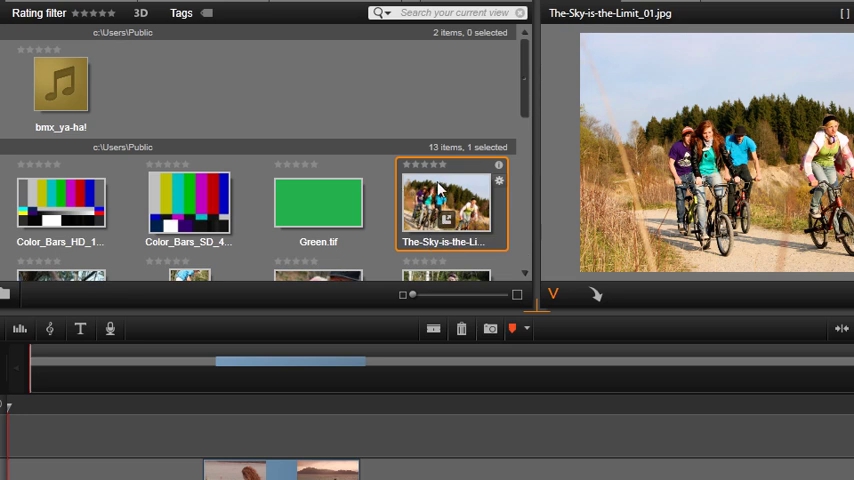
mouse_move(459, 202)
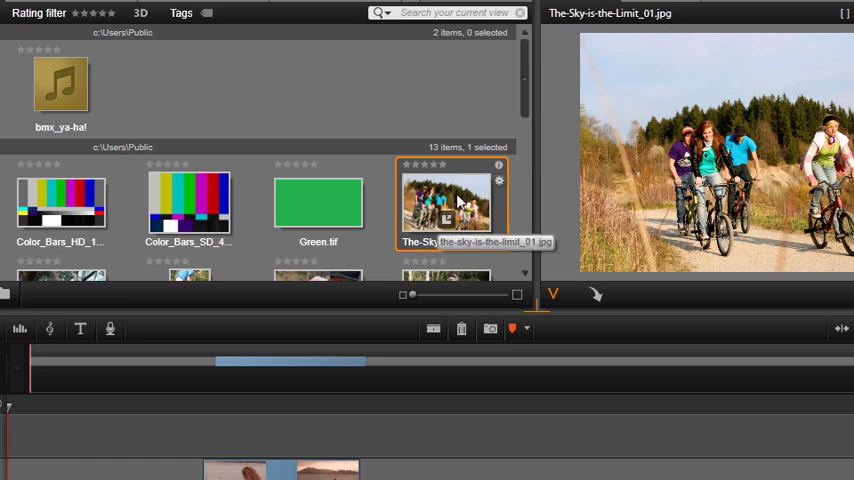
right_click(447, 200)
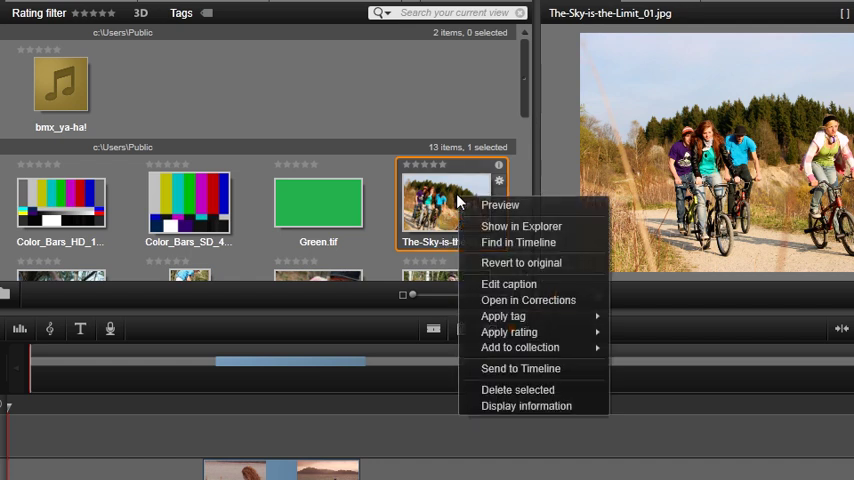
mouse_move(521, 263)
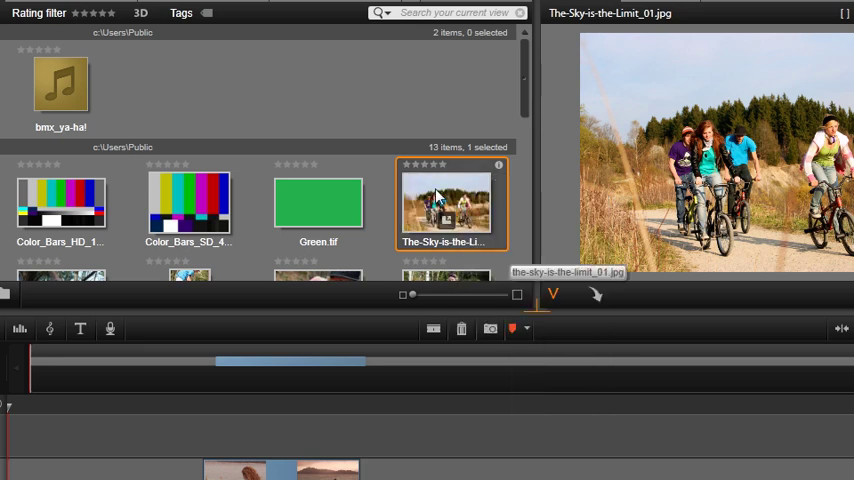
mouse_move(452, 198)
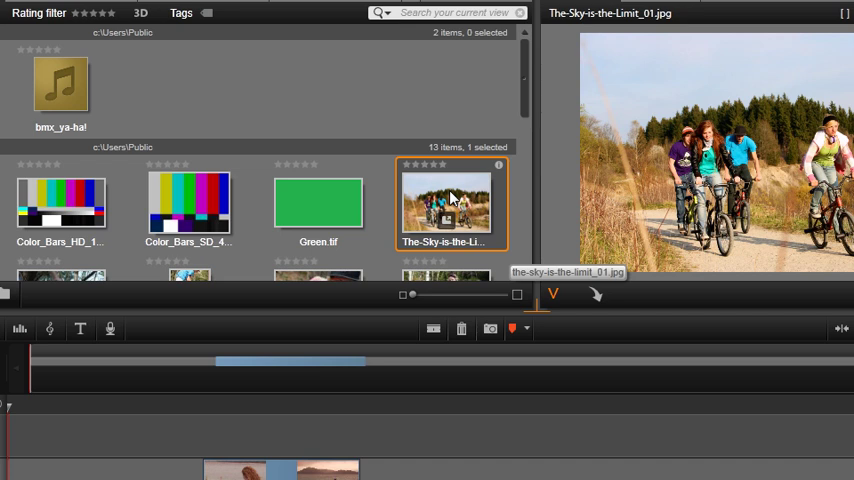
mouse_move(445, 200)
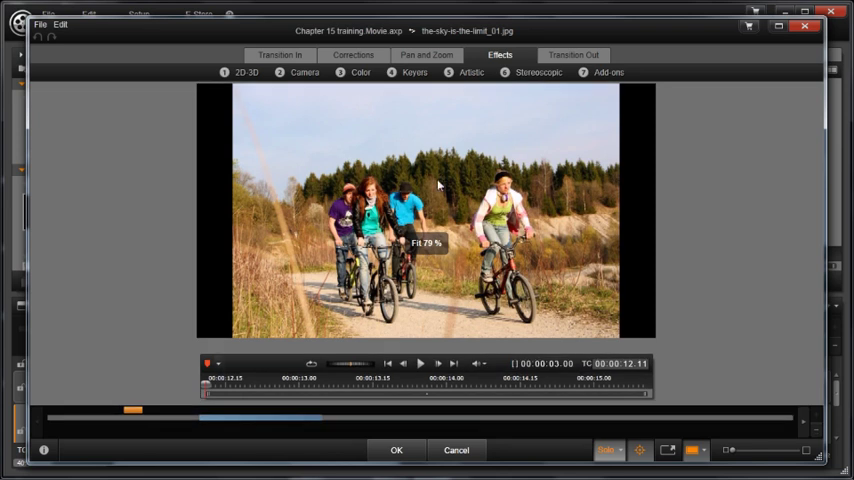
mouse_move(447, 136)
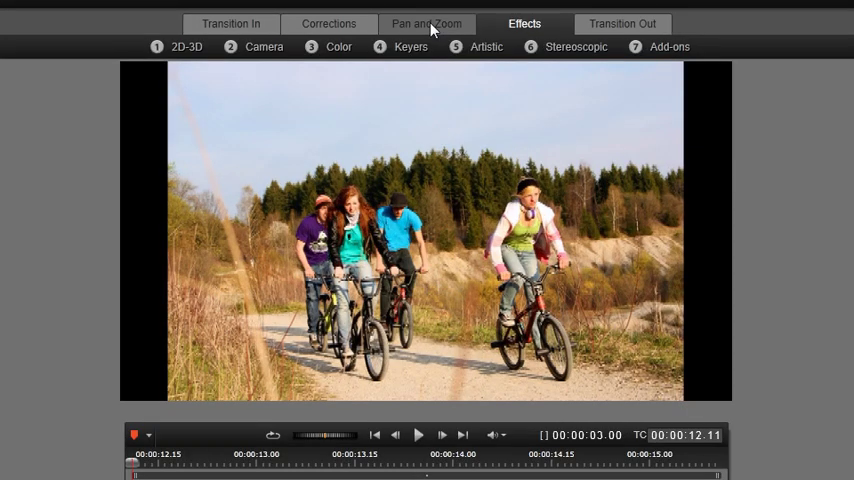
Switch the bikers photo's effects editor to its Pan and Zoom settings.
click(426, 23)
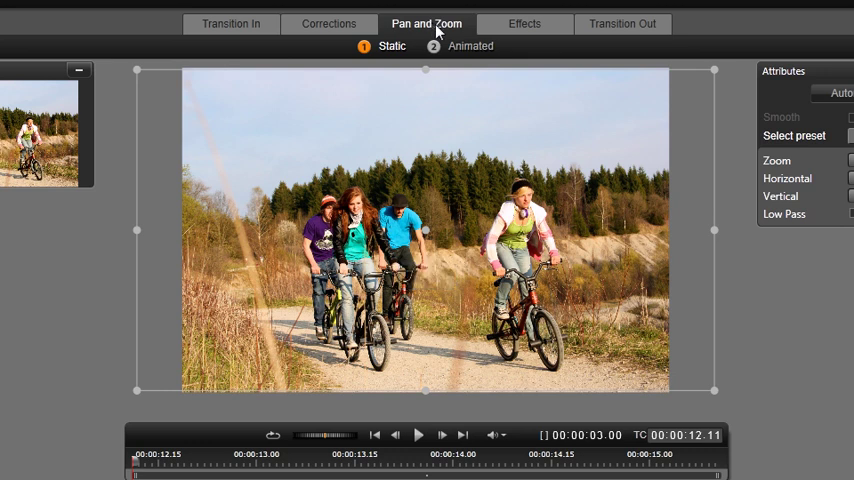
click(469, 46)
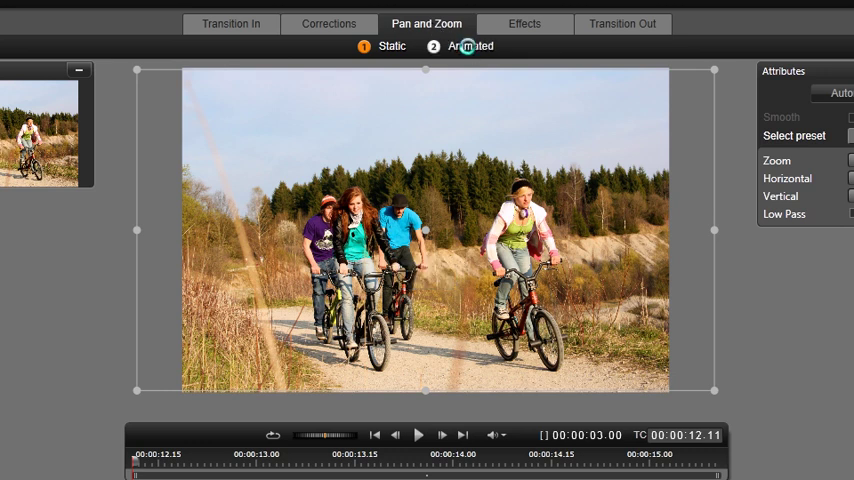
Set the bikers photo's pan and zoom to Animated and play the animation.
click(470, 46)
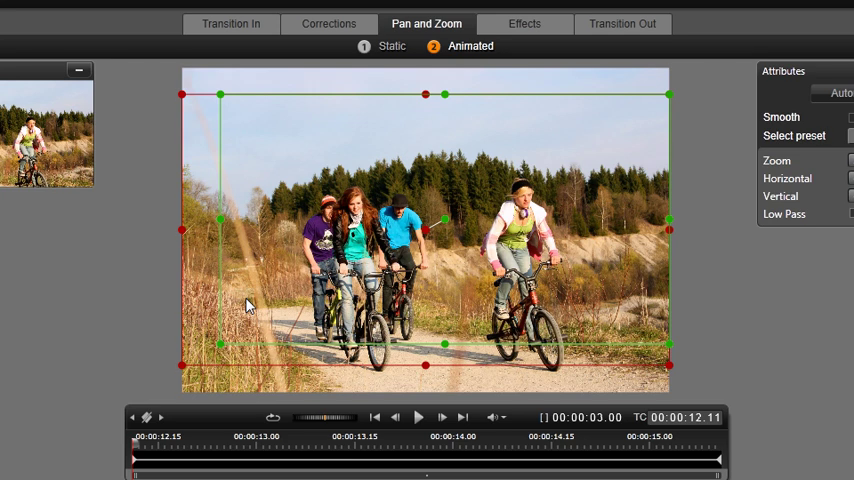
mouse_move(231, 295)
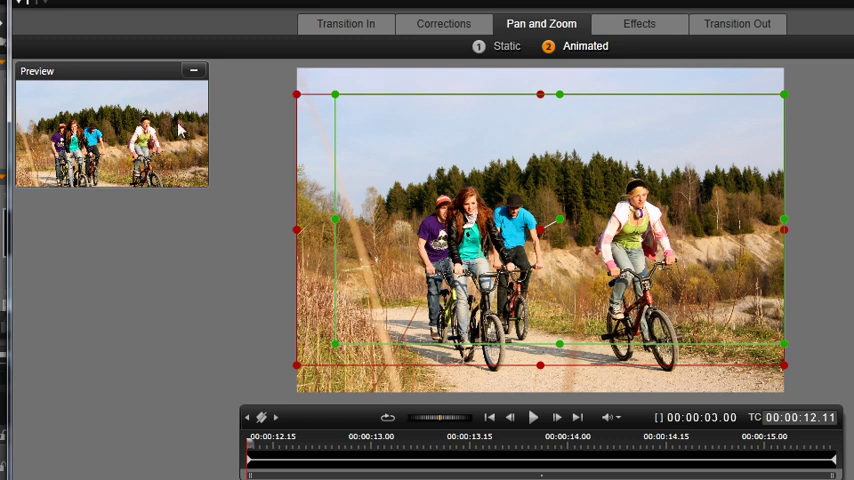
mouse_move(125, 172)
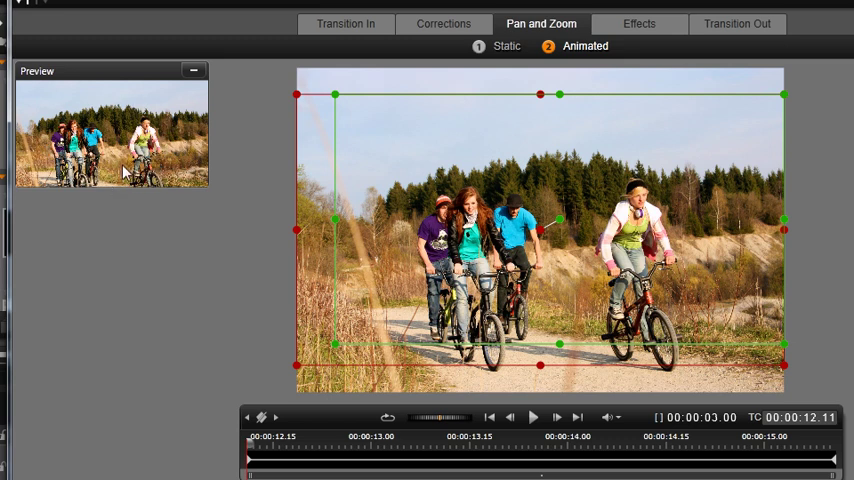
mouse_move(404, 344)
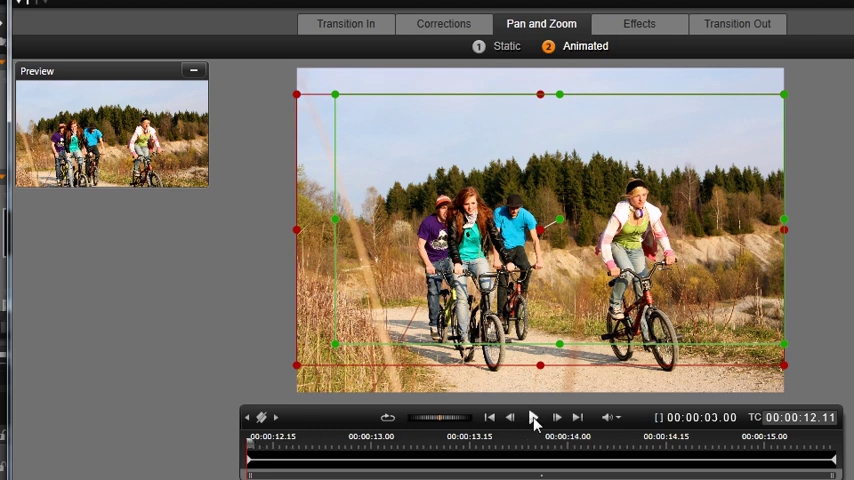
click(533, 417)
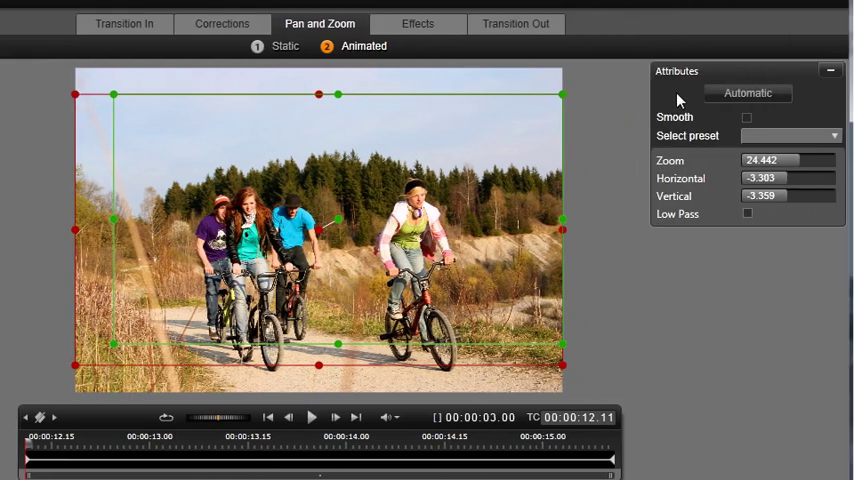
mouse_move(686, 97)
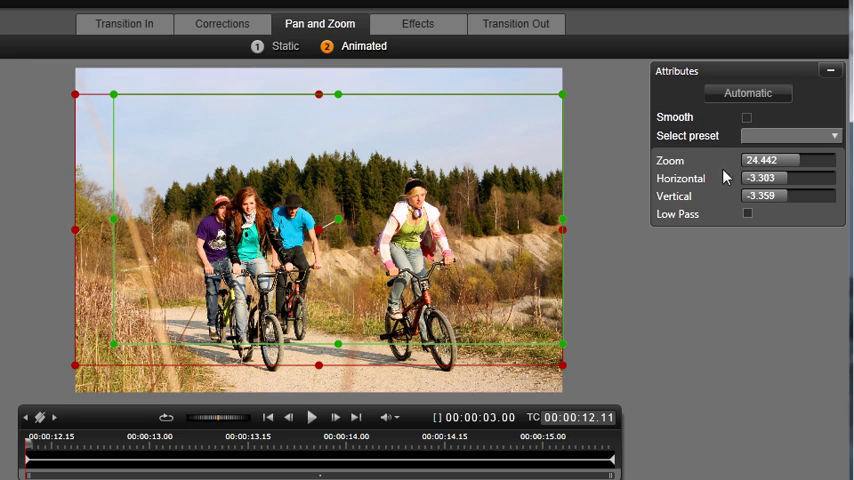
mouse_move(726, 200)
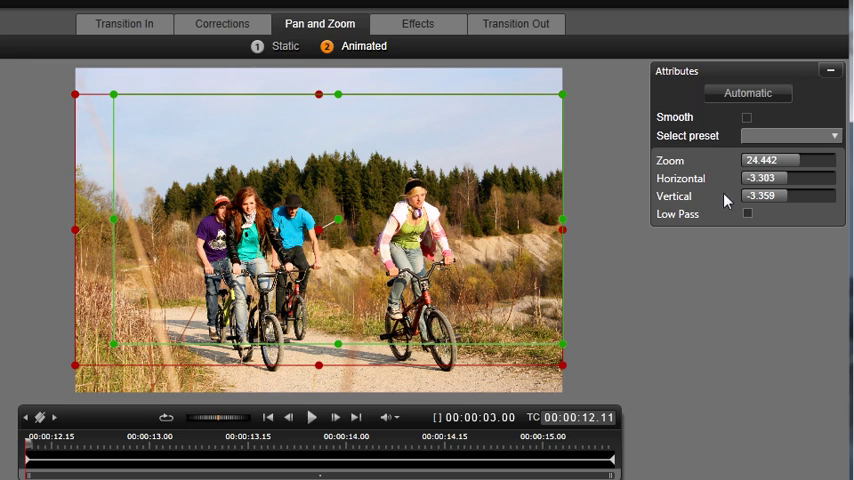
click(834, 136)
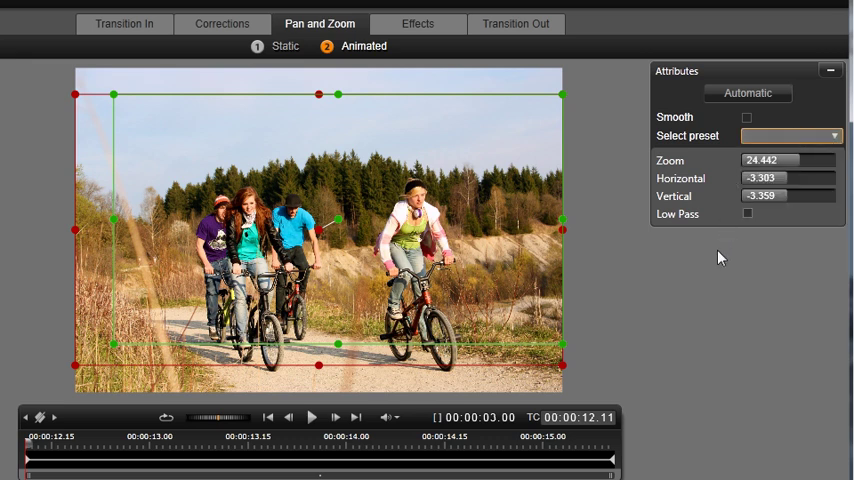
mouse_move(332, 315)
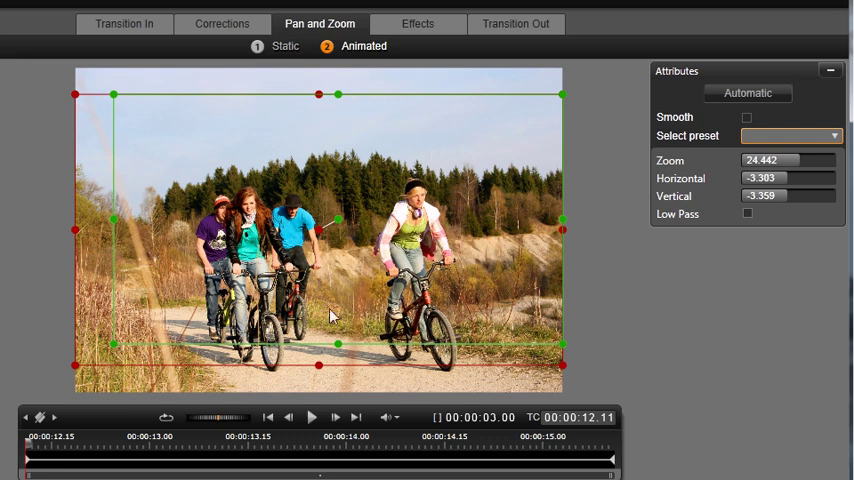
mouse_move(143, 356)
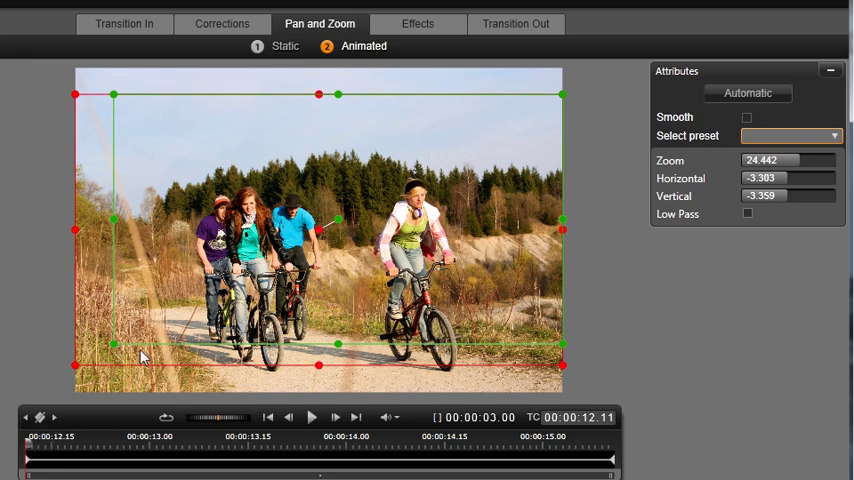
mouse_move(213, 280)
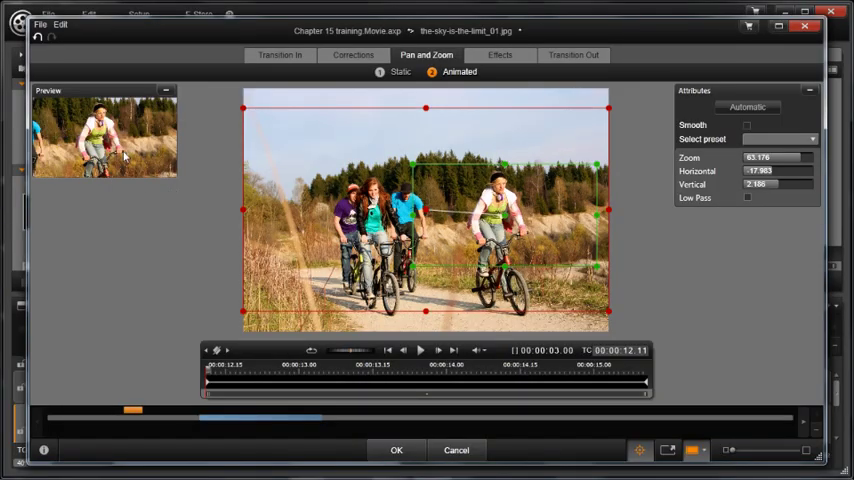
mouse_move(70, 168)
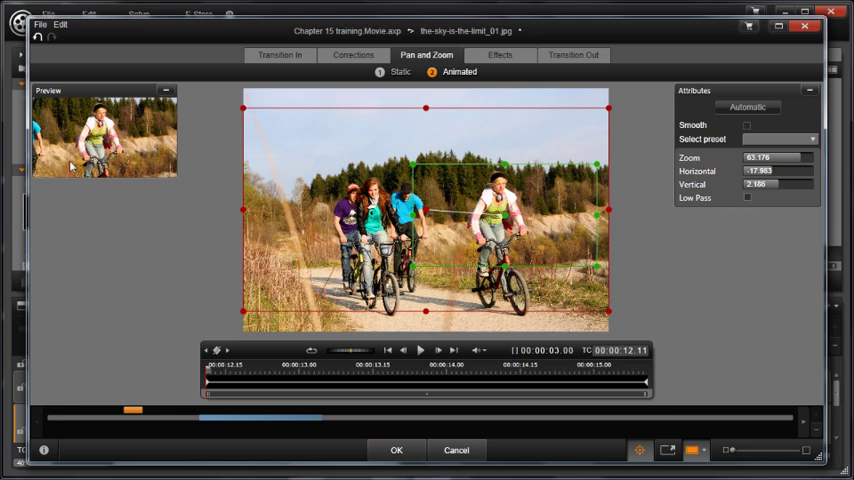
mouse_move(122, 158)
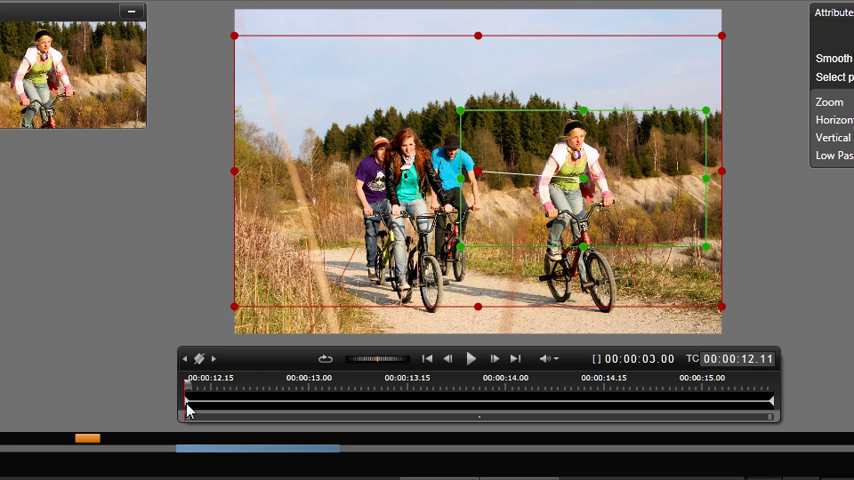
mouse_move(186, 388)
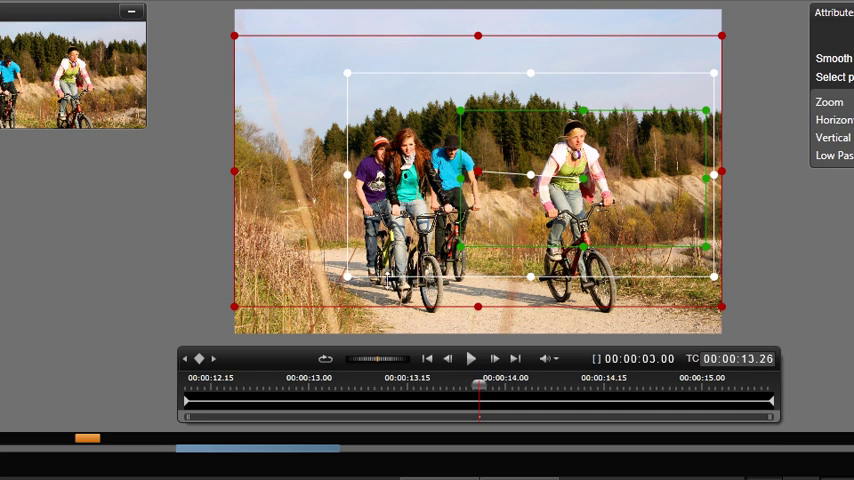
mouse_move(347, 215)
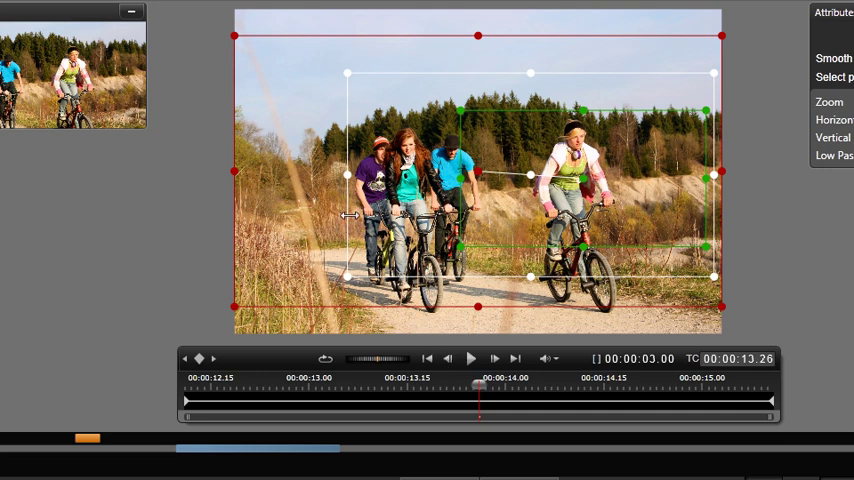
mouse_move(375, 217)
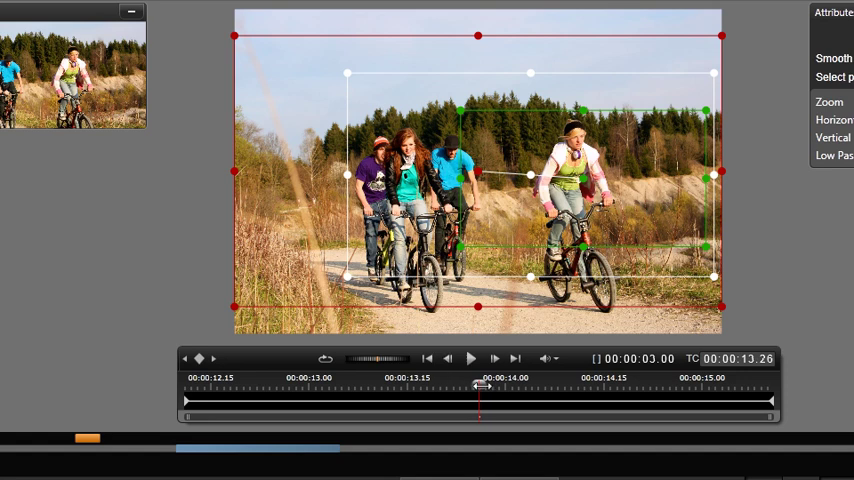
Scrub the pan-and-zoom timeline to 00:00:13.26 for a middle keyframe.
drag(481, 400, 185, 400)
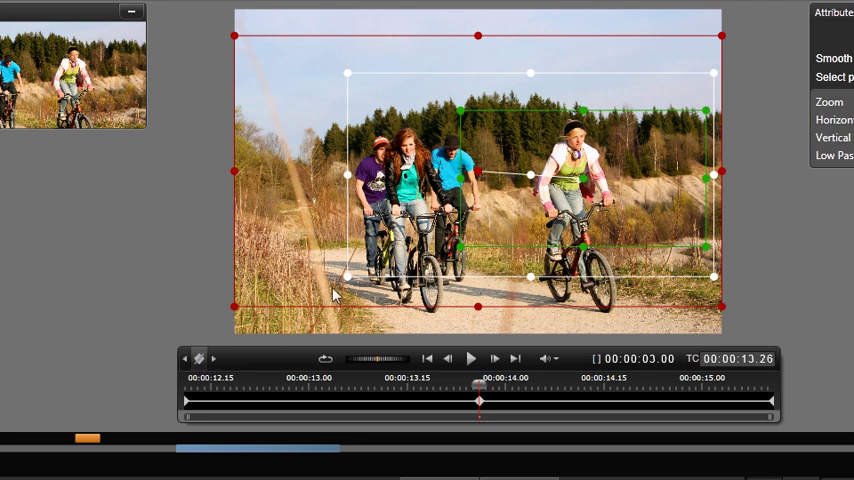
mouse_move(530, 175)
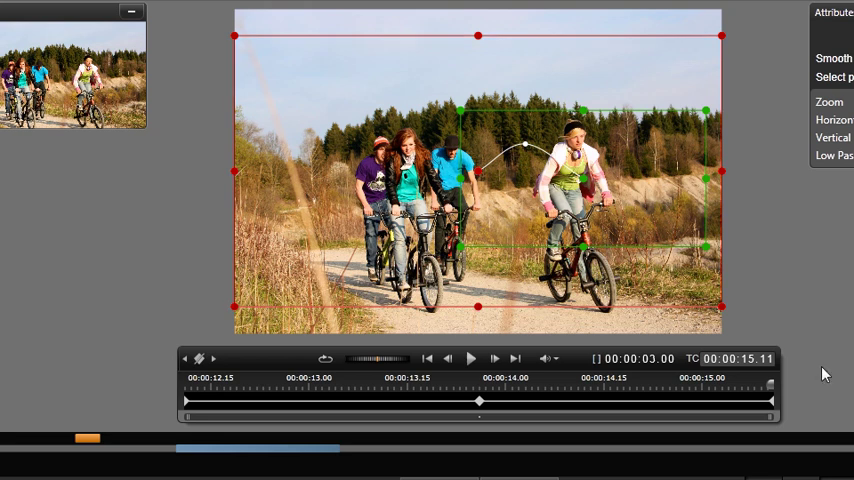
mouse_move(776, 408)
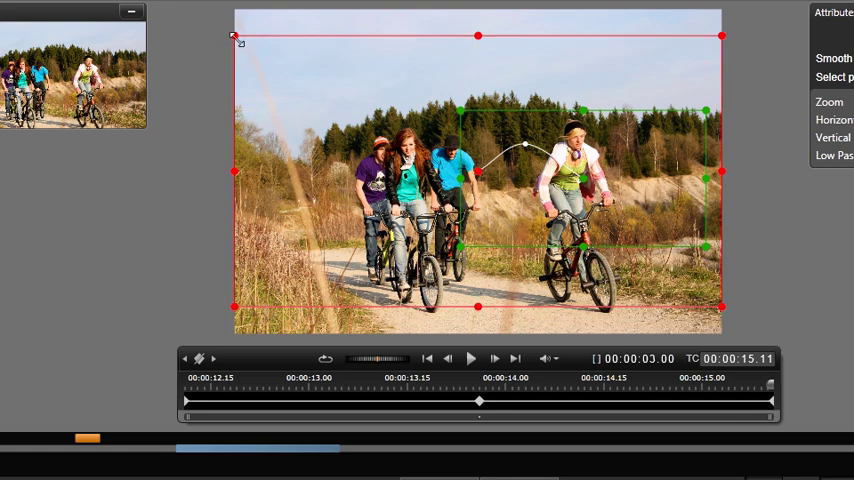
Resize the ending zoom frame, then apply the animation with OK.
drag(237, 39, 350, 100)
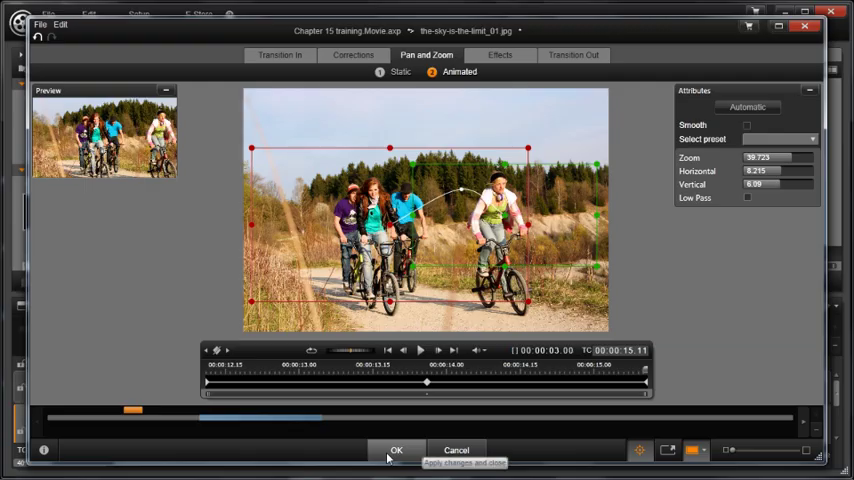
click(396, 450)
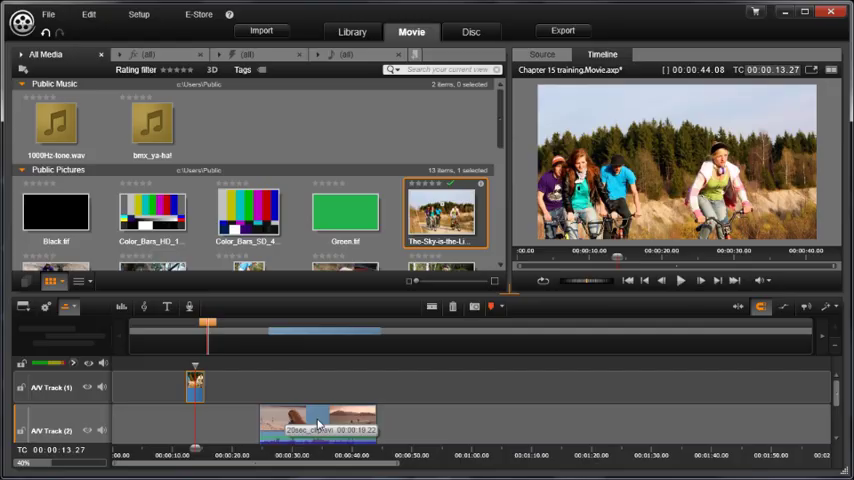
Open the 20sec_clip video on A/V Track 2 to its Corrections Enhance settings.
double_click(318, 425)
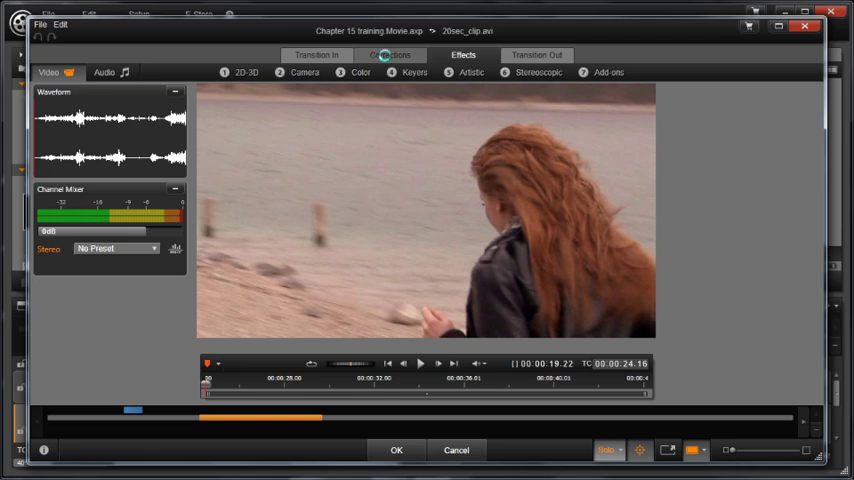
click(389, 55)
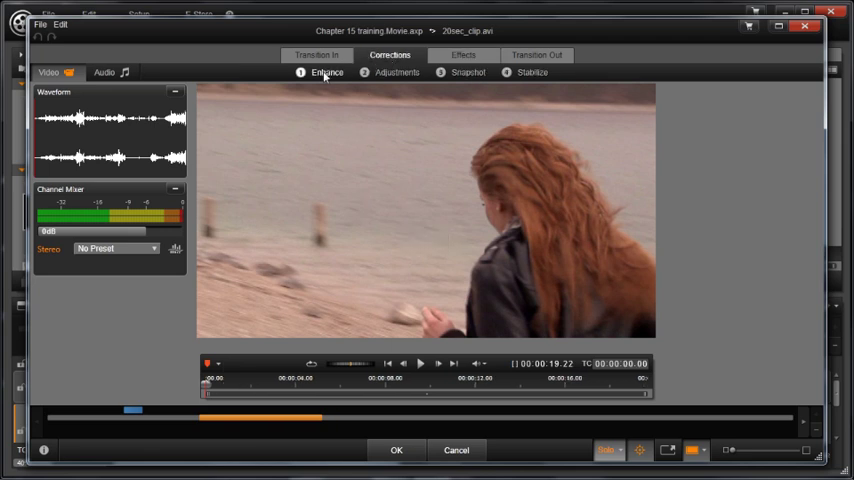
click(327, 72)
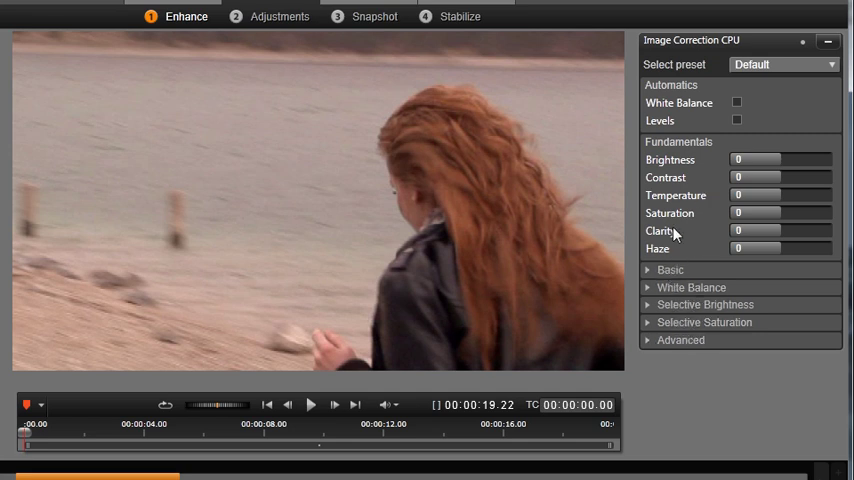
mouse_move(765, 147)
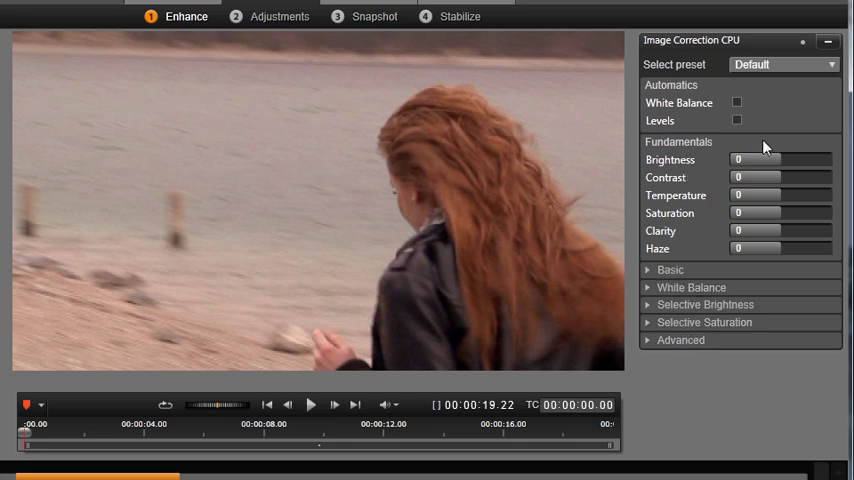
mouse_move(740, 145)
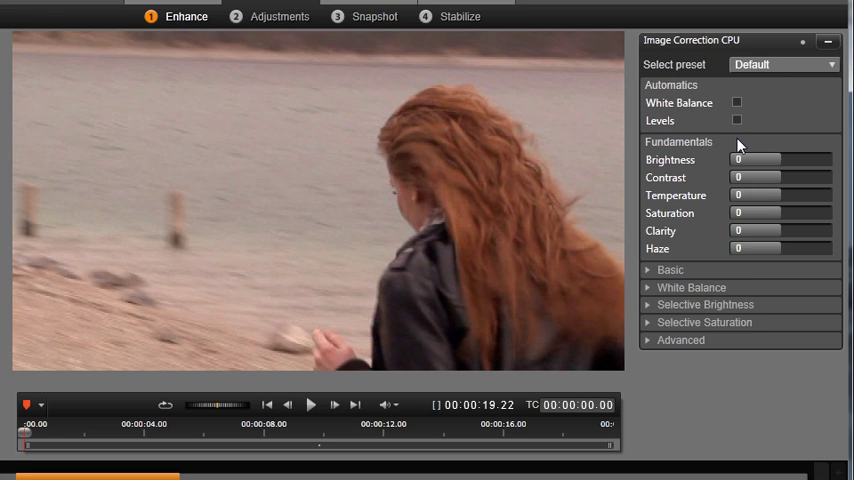
mouse_move(775, 185)
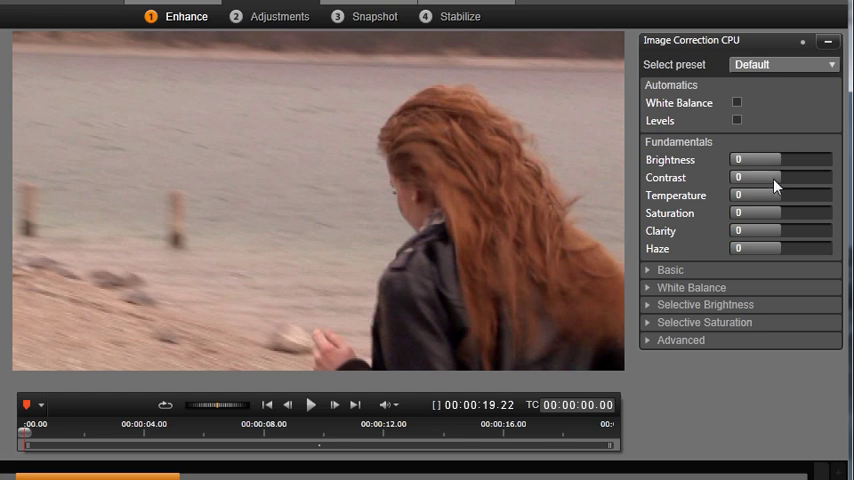
Drag Contrast to 40 and Saturation to 47 in Image Correction Fundamentals.
drag(758, 177, 815, 177)
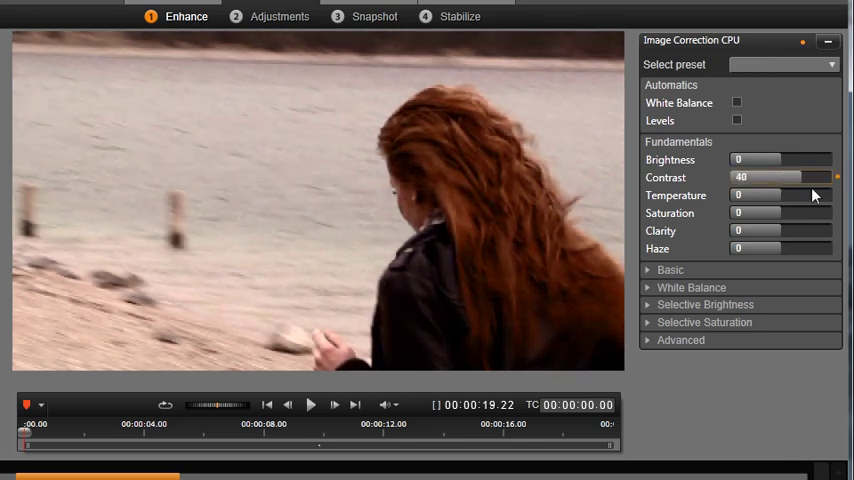
drag(758, 213, 790, 213)
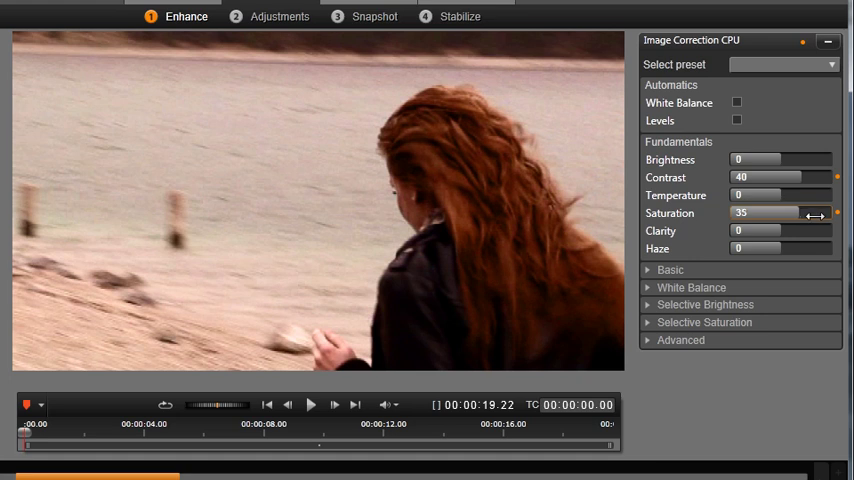
drag(815, 213, 835, 213)
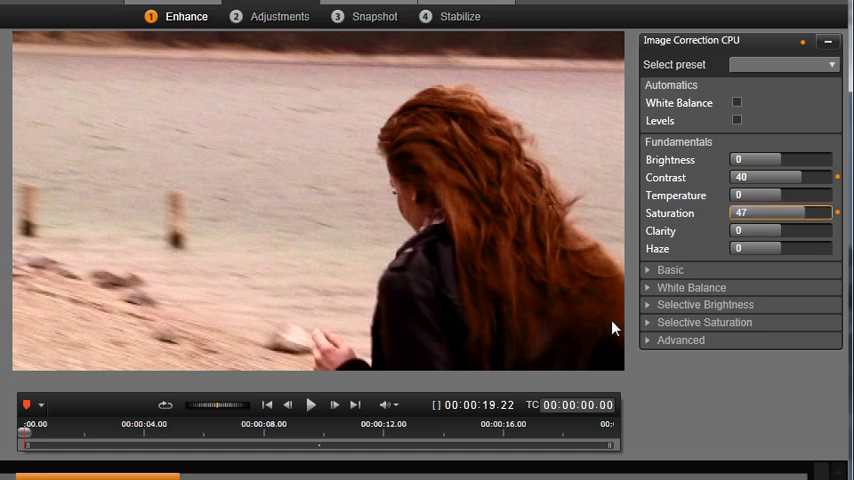
click(705, 305)
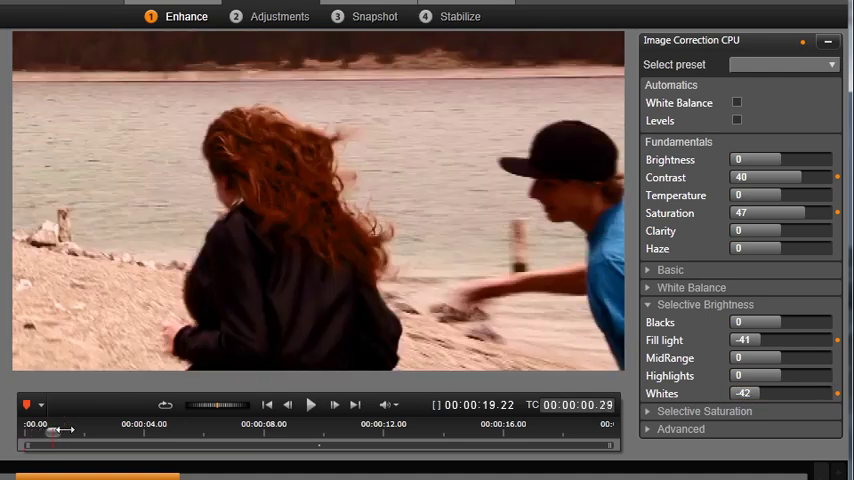
Scrub the corrected beach clip back to the start, play it, then stop.
drag(55, 423, 184, 423)
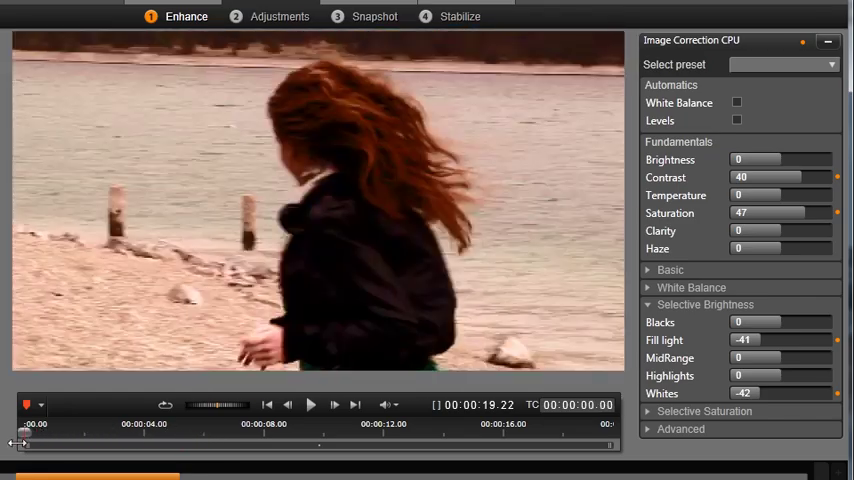
click(311, 404)
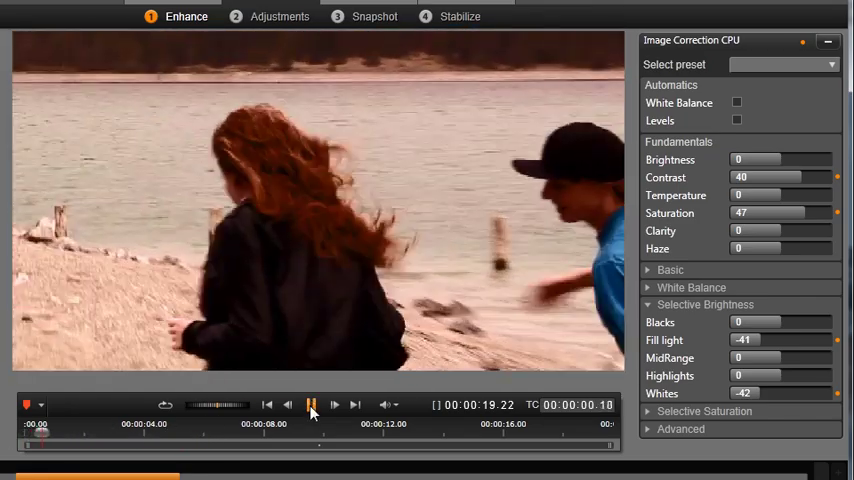
click(311, 404)
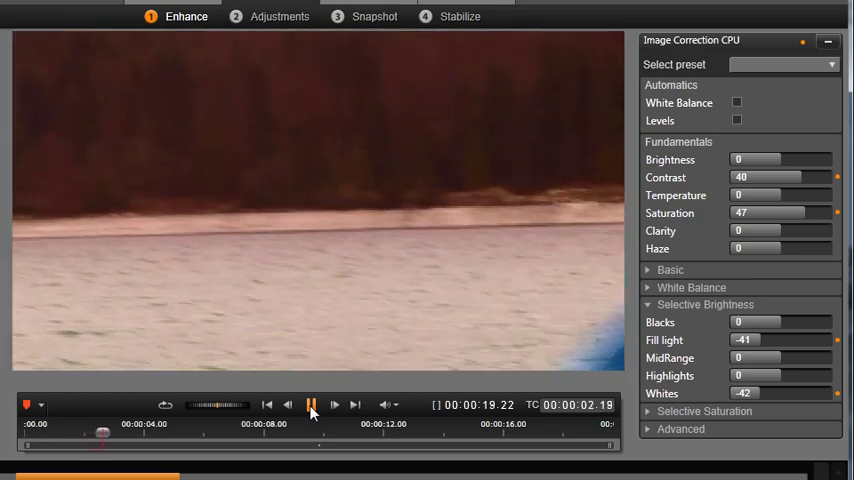
click(311, 404)
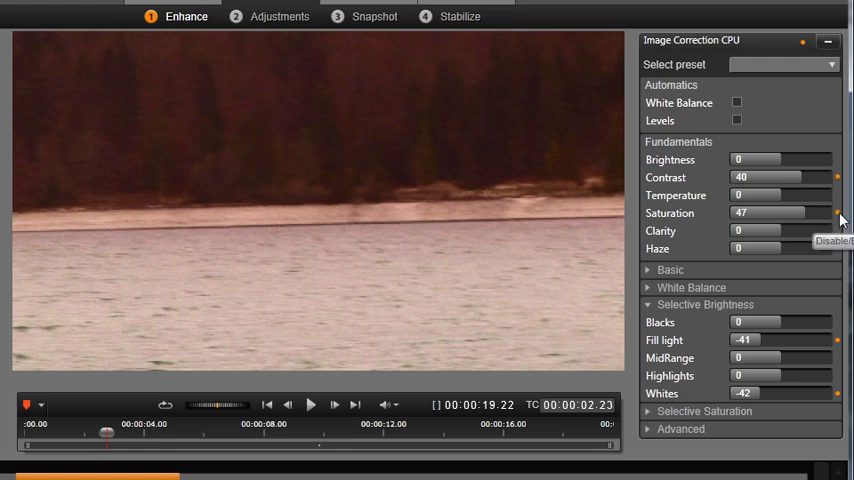
mouse_move(253, 423)
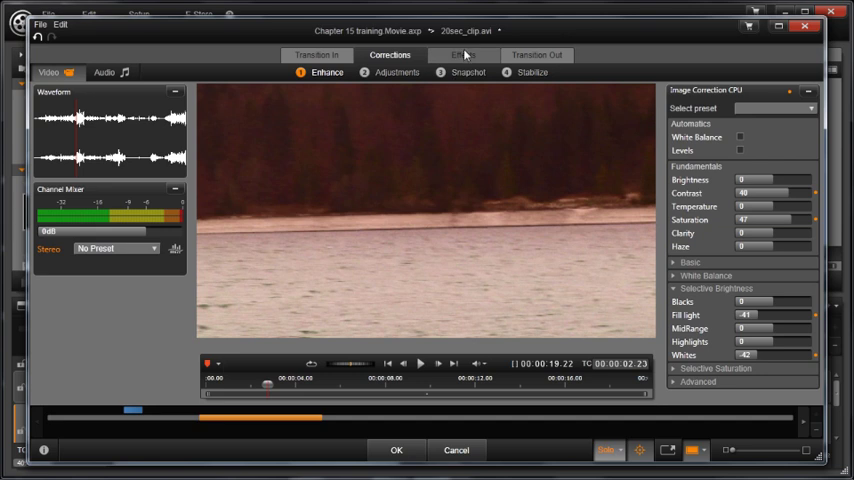
Confirm the beach clip's colour corrections with OK and close the editor.
click(463, 55)
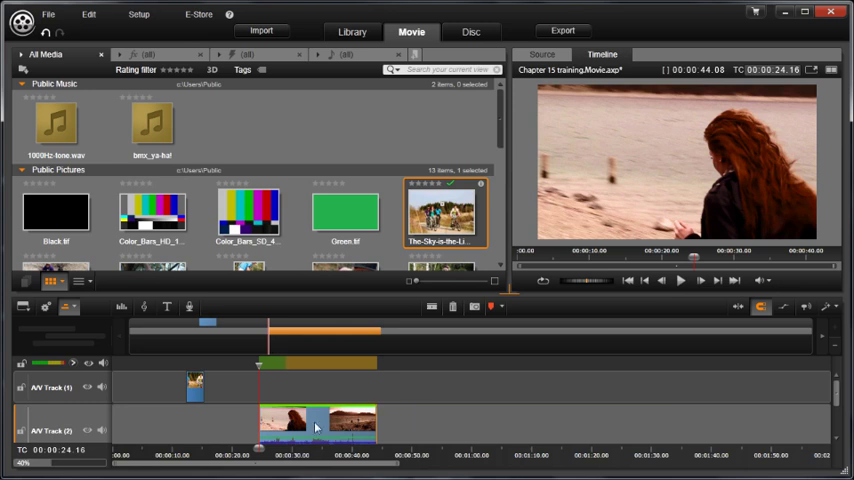
mouse_move(315, 426)
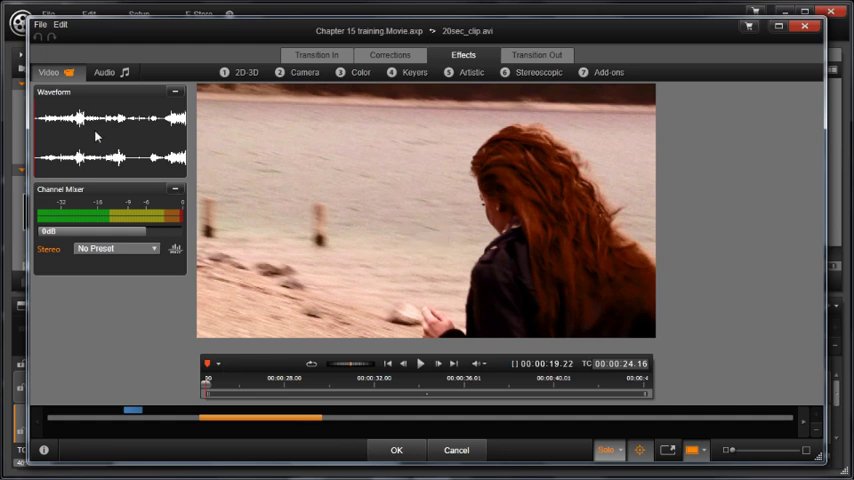
Open the clip's audio Corrections and play the audio to hear the noise.
click(104, 72)
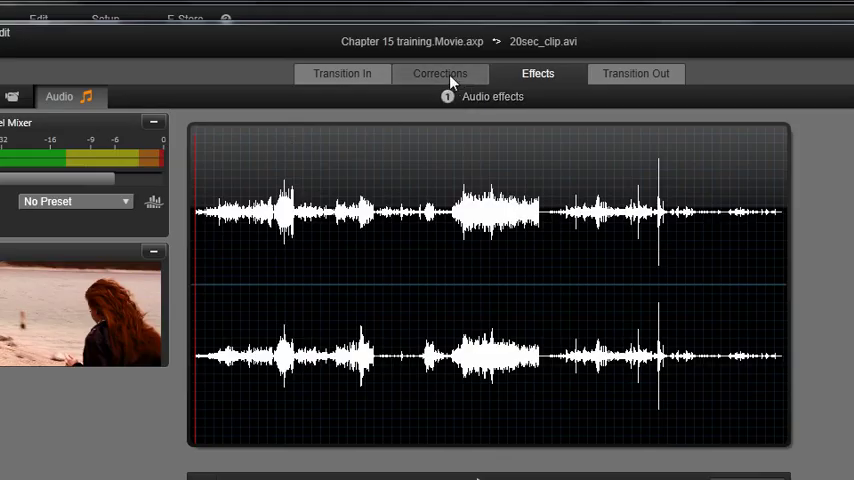
click(439, 73)
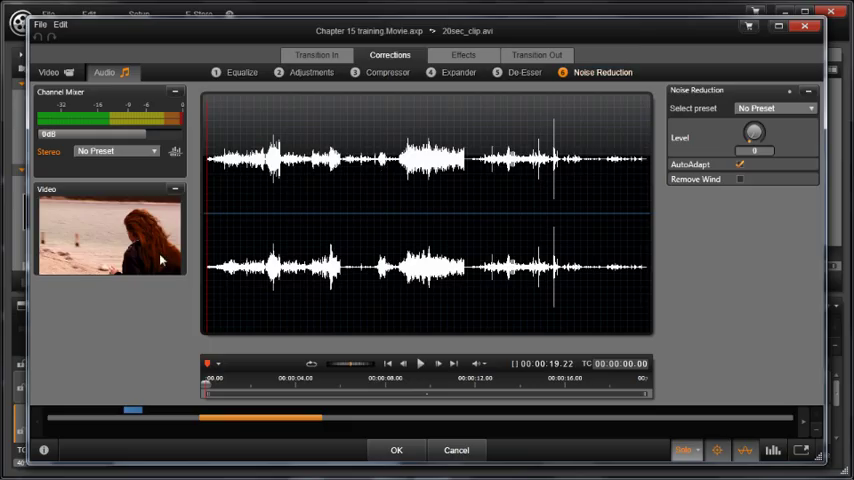
mouse_move(153, 253)
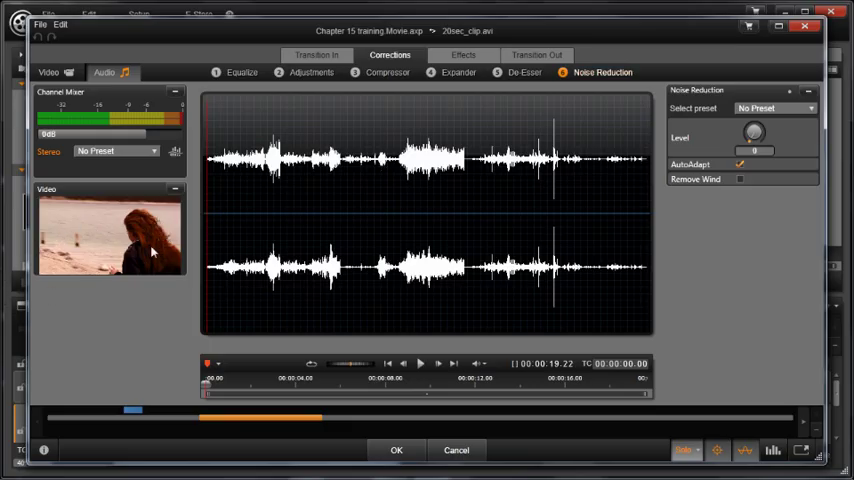
mouse_move(87, 250)
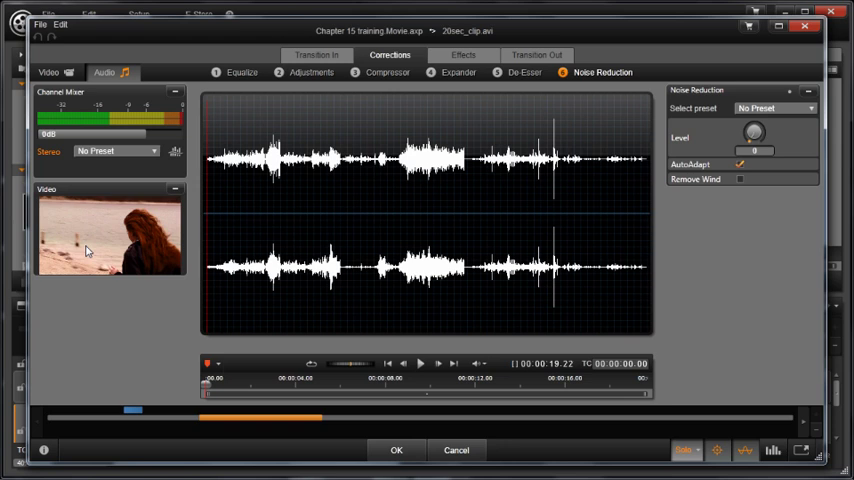
mouse_move(415, 321)
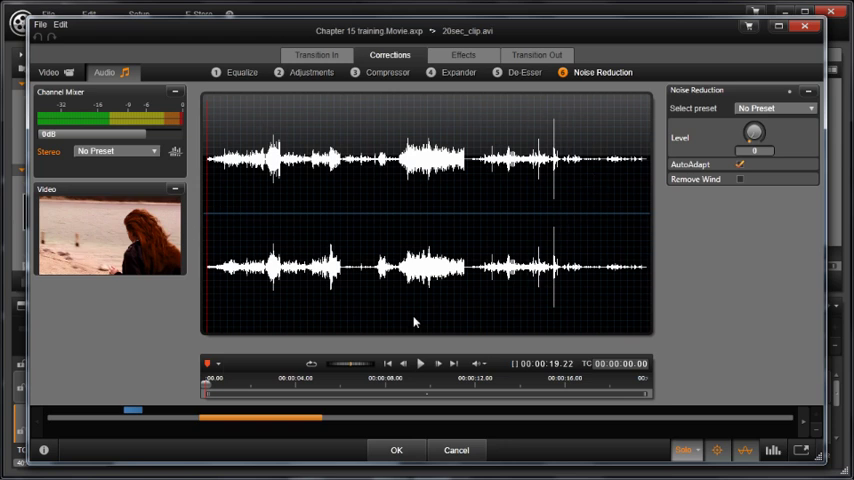
mouse_move(331, 163)
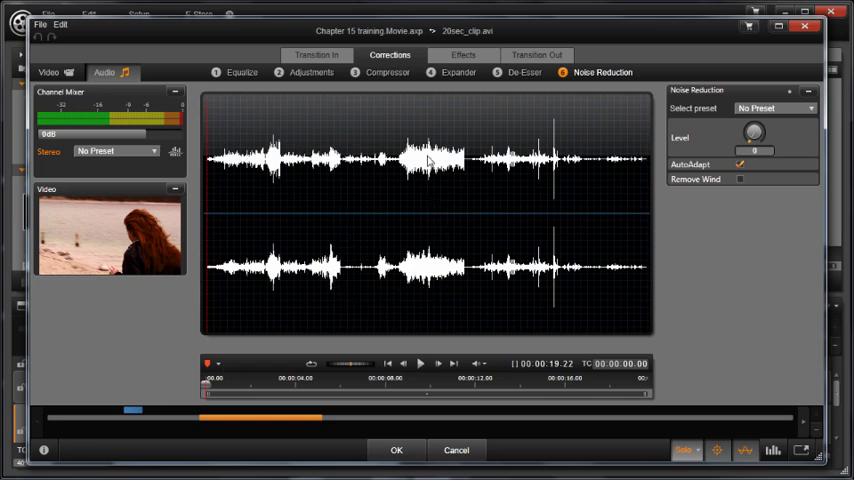
click(420, 363)
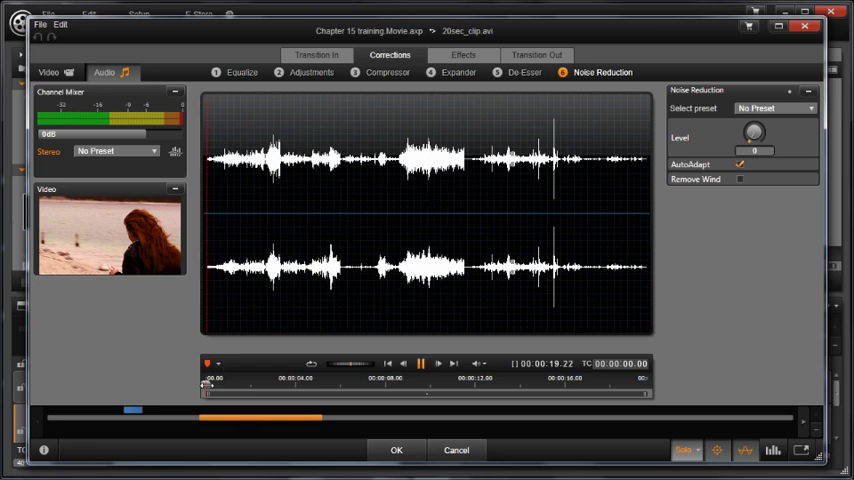
click(420, 363)
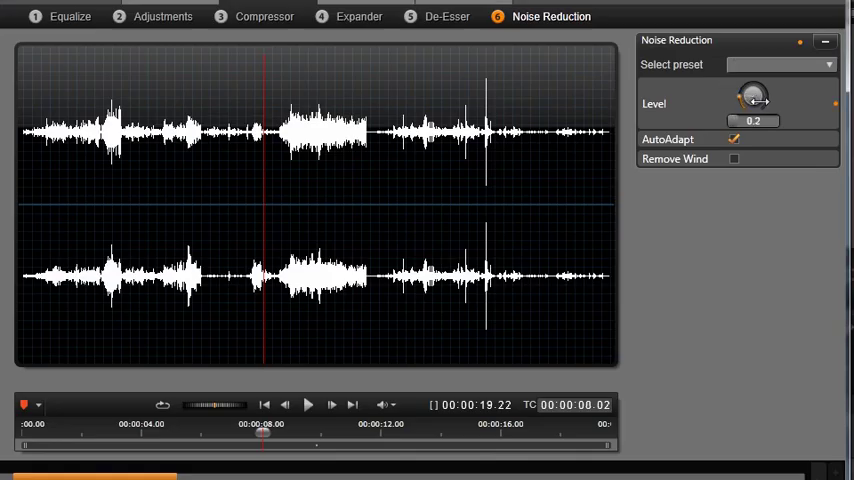
Set noise reduction level 0.25, AutoAdapt off, Remove Wind on, and fine tuning 0.32 after playback.
drag(753, 95, 760, 90)
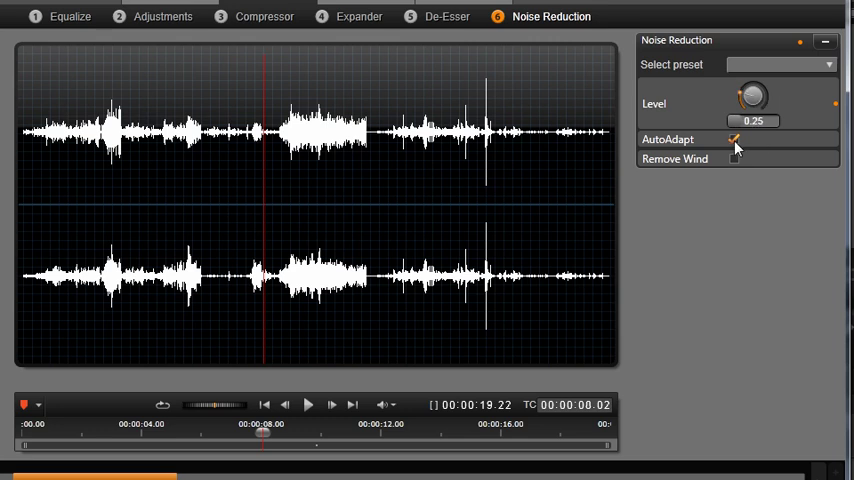
click(734, 139)
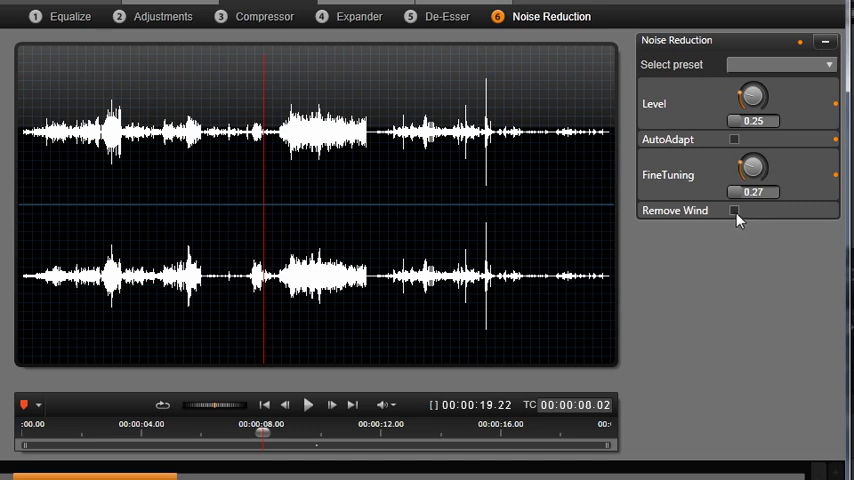
click(734, 210)
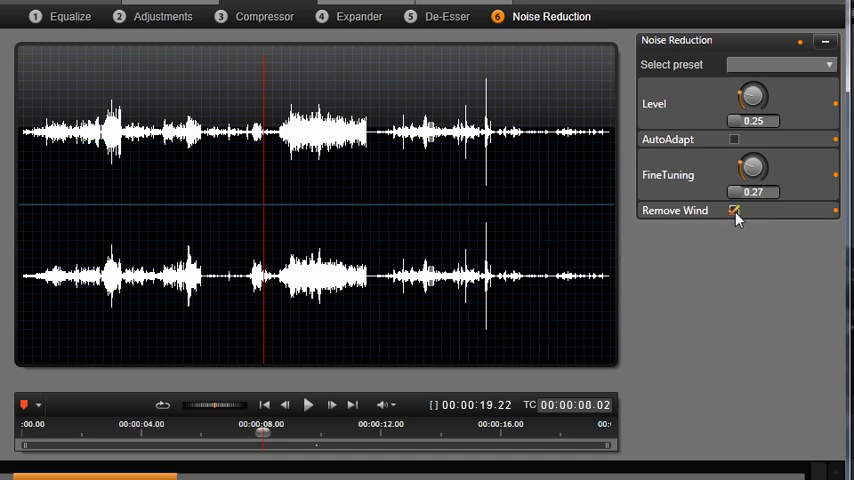
click(308, 404)
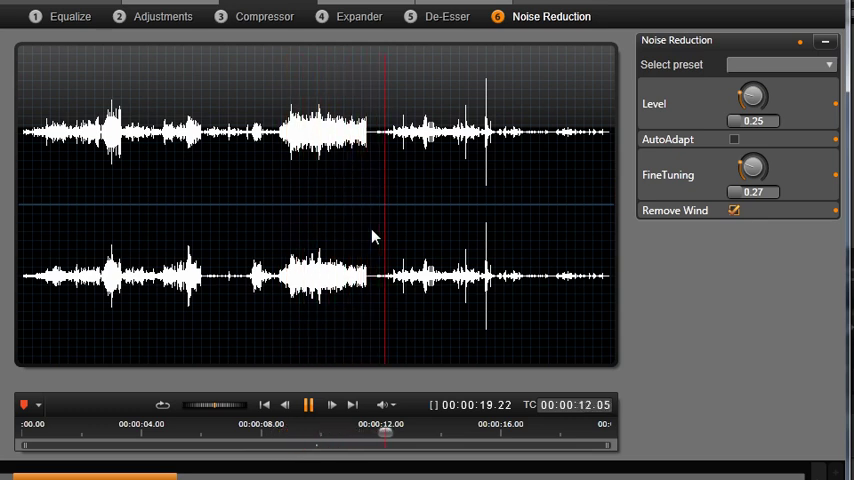
drag(752, 167, 752, 160)
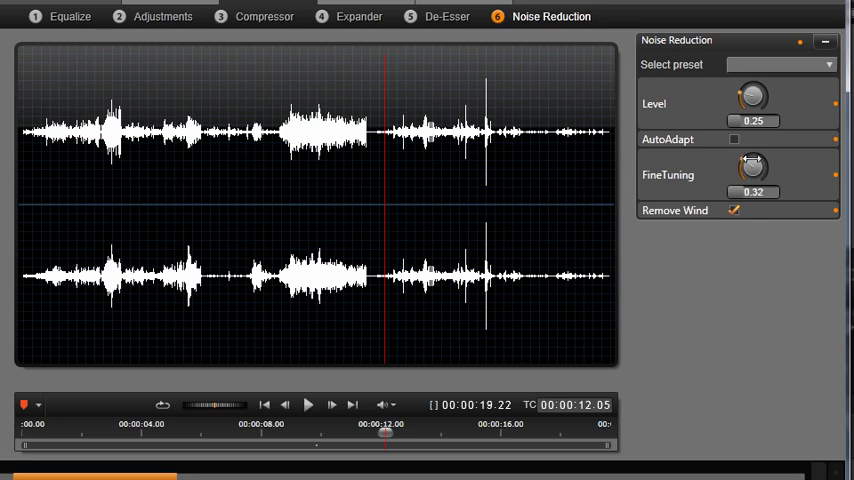